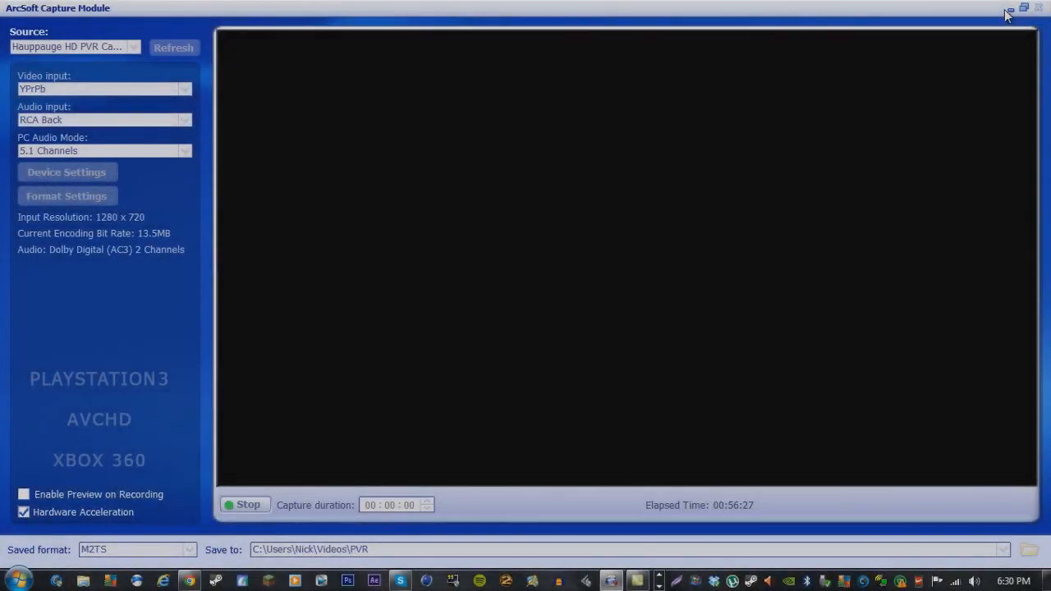
Step: Minimize the ArcSoft Capture Module window to reveal the desktop
click(1010, 8)
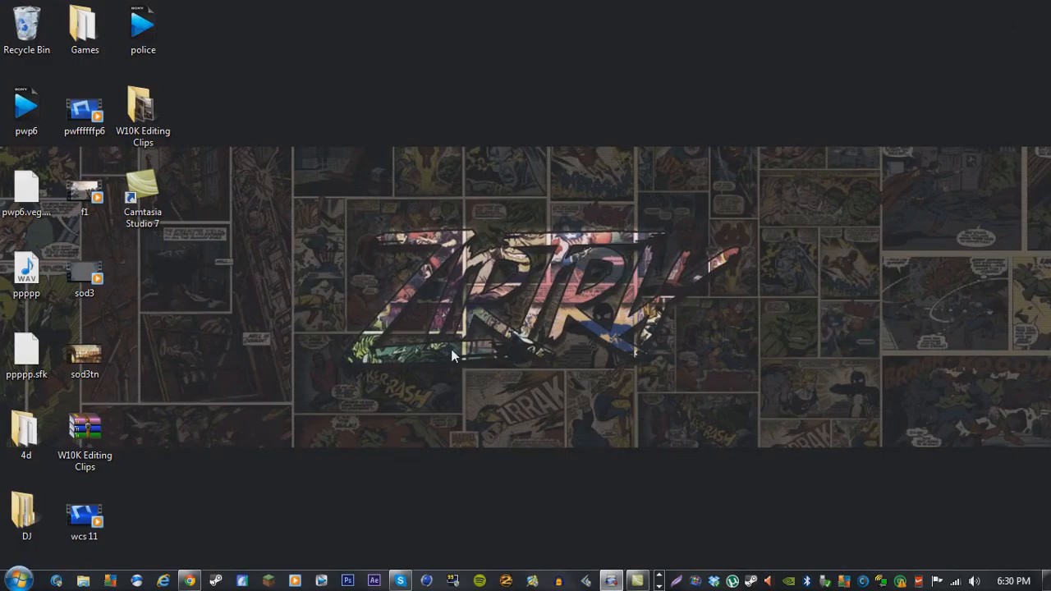
mouse_move(326, 499)
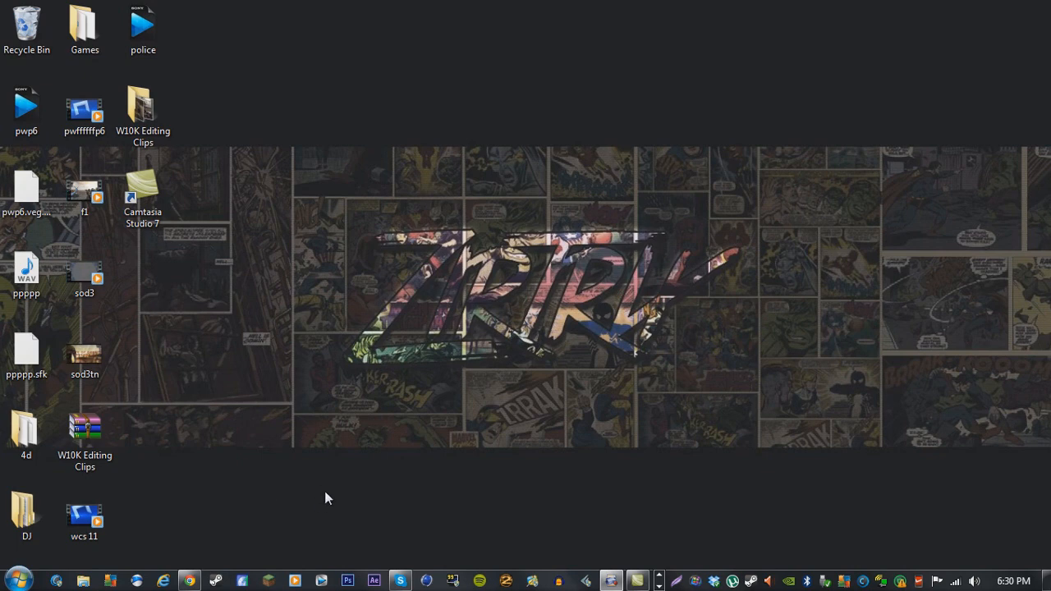
mouse_move(637, 580)
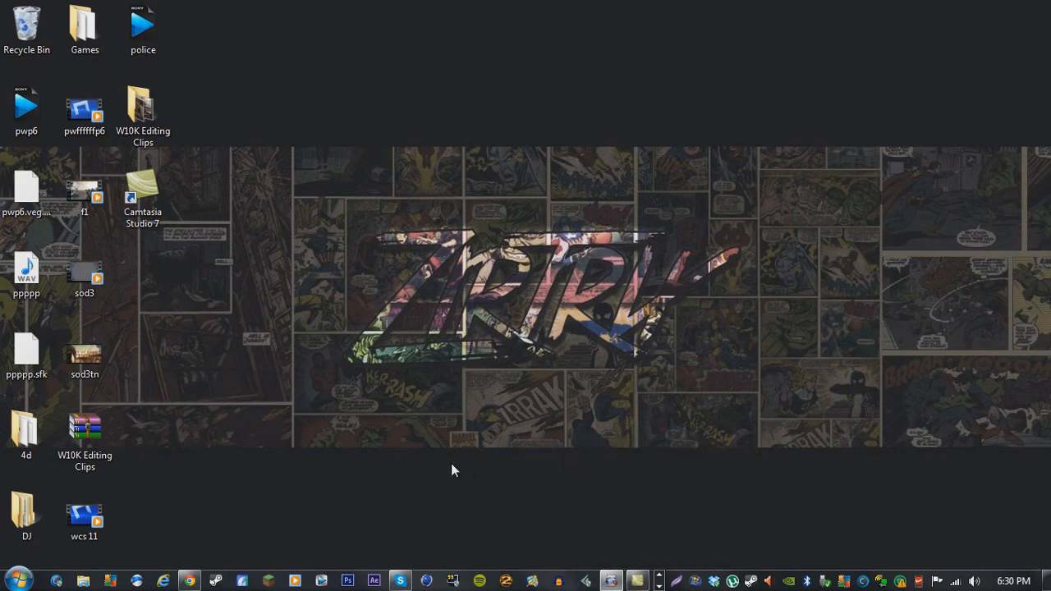
mouse_move(441, 450)
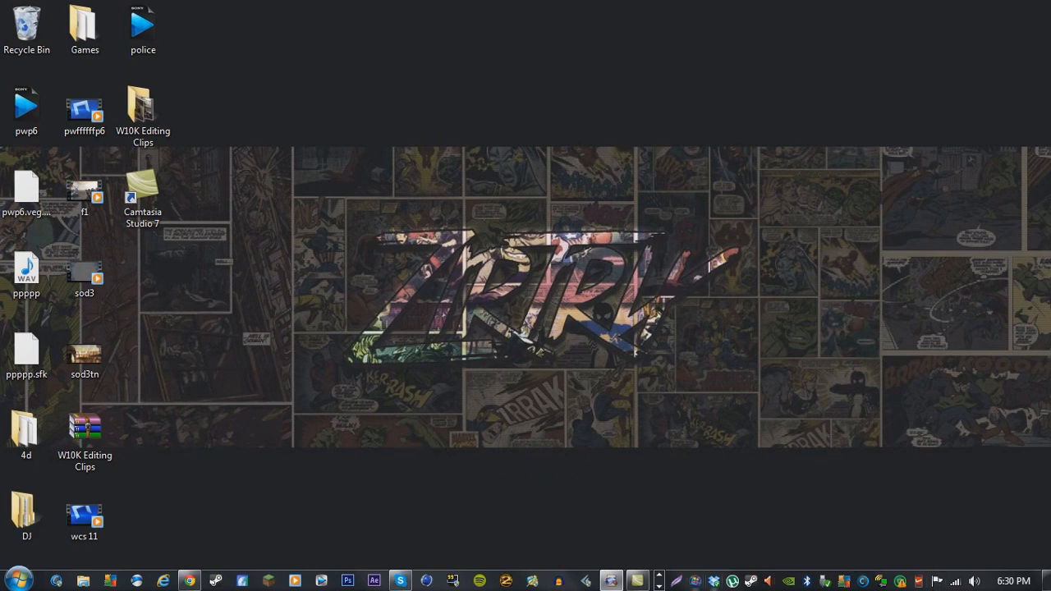
mouse_move(539, 506)
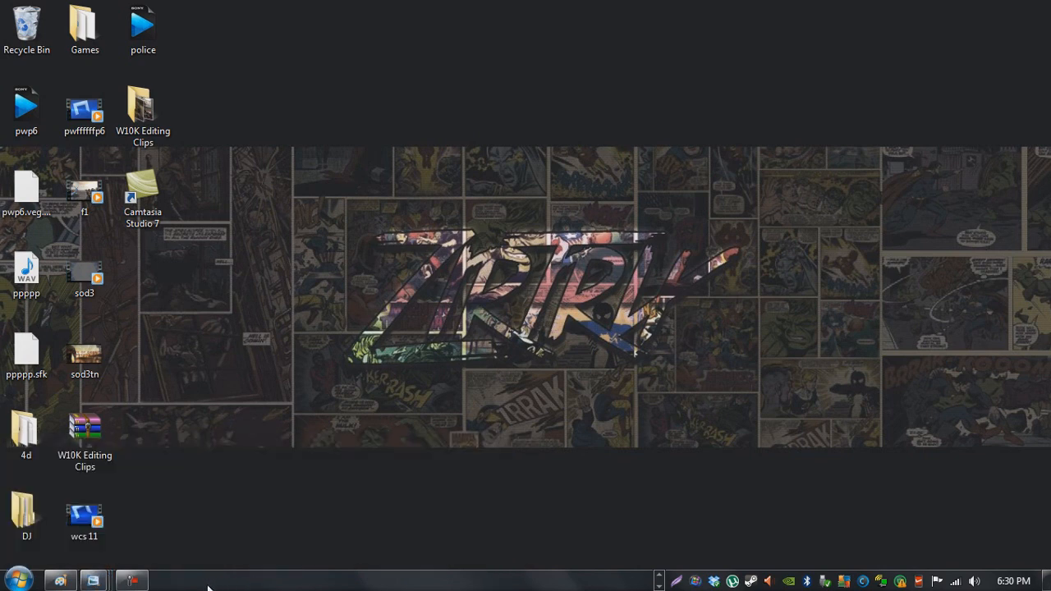
Step: Bring up the Paint window with the watermarked portrait photo from the Start menu
click(13, 580)
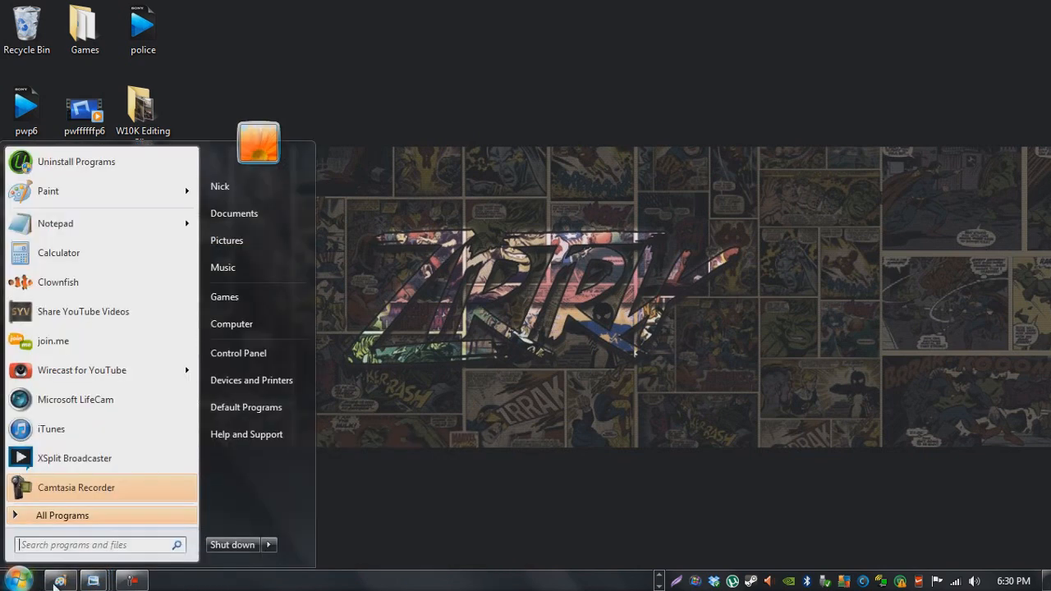
mouse_move(82, 371)
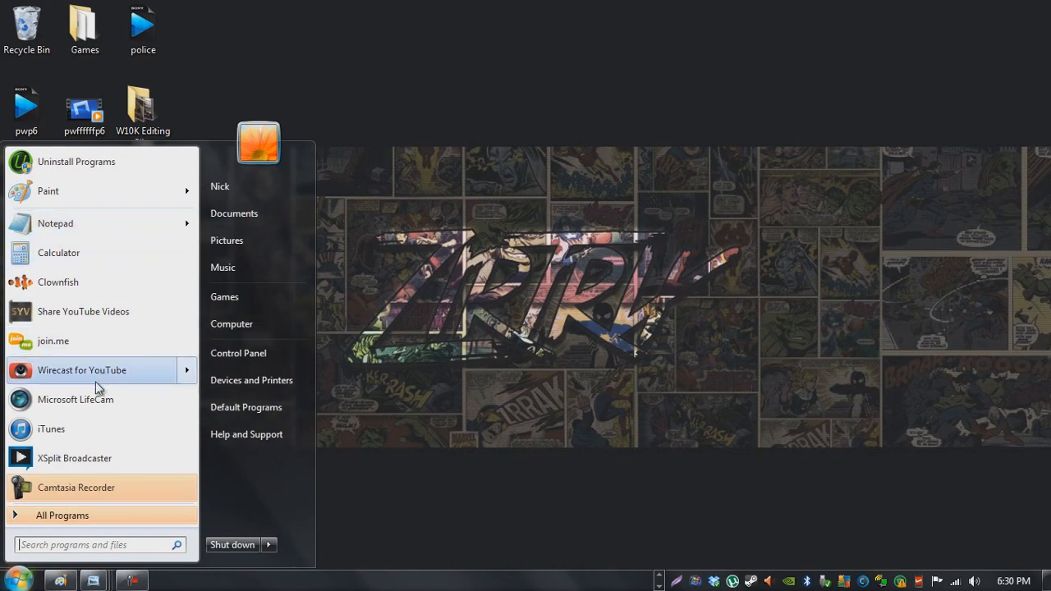
click(47, 190)
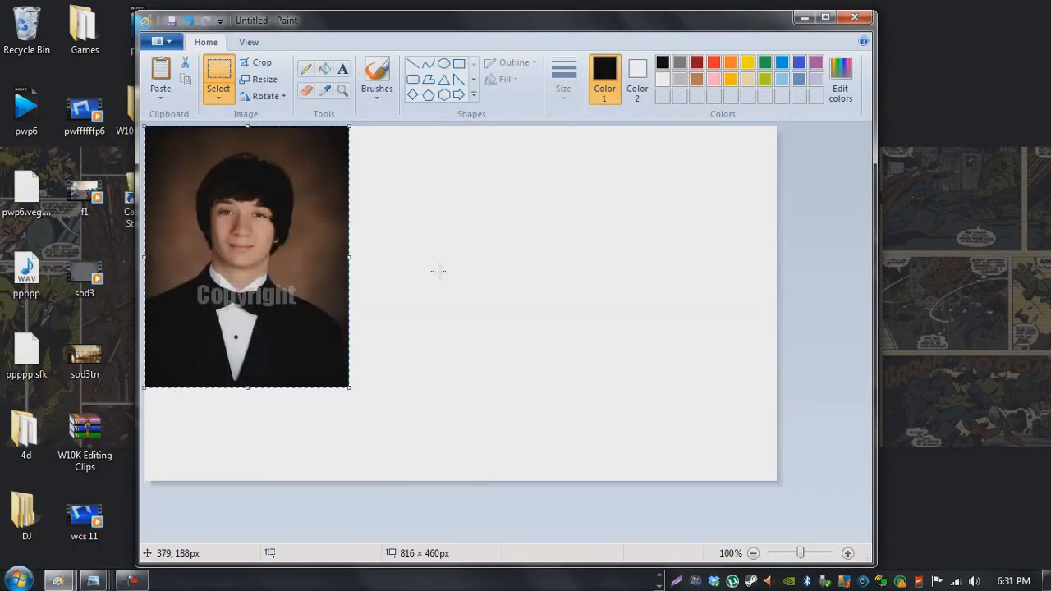
mouse_move(228, 236)
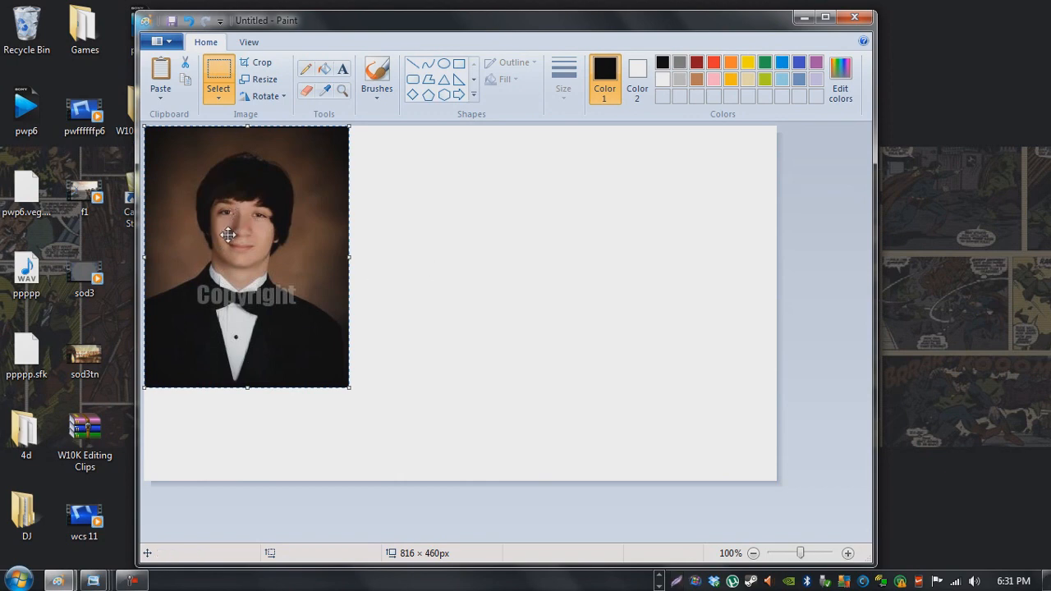
mouse_move(229, 226)
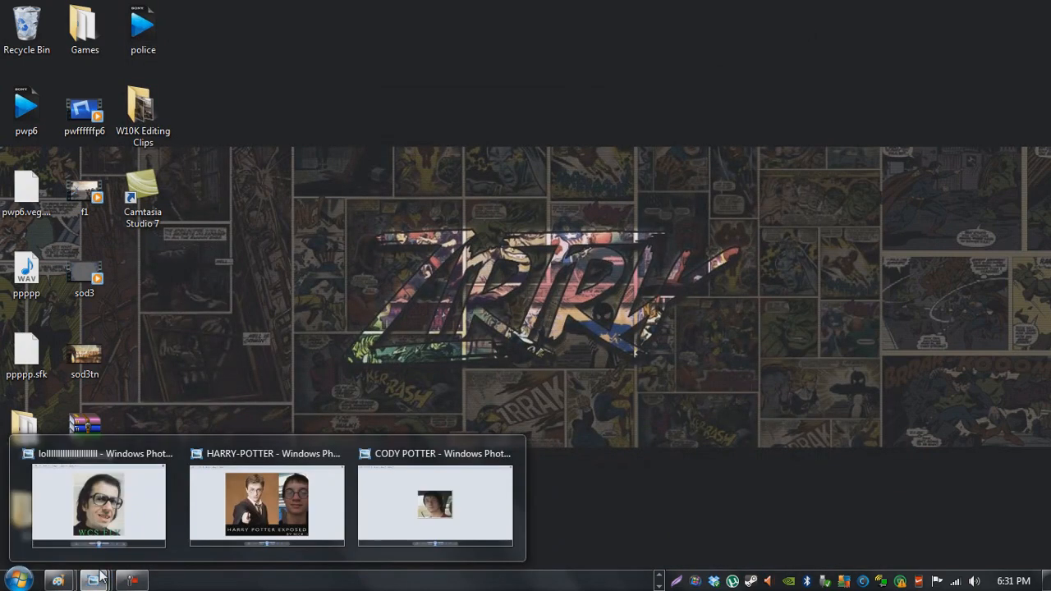
click(436, 504)
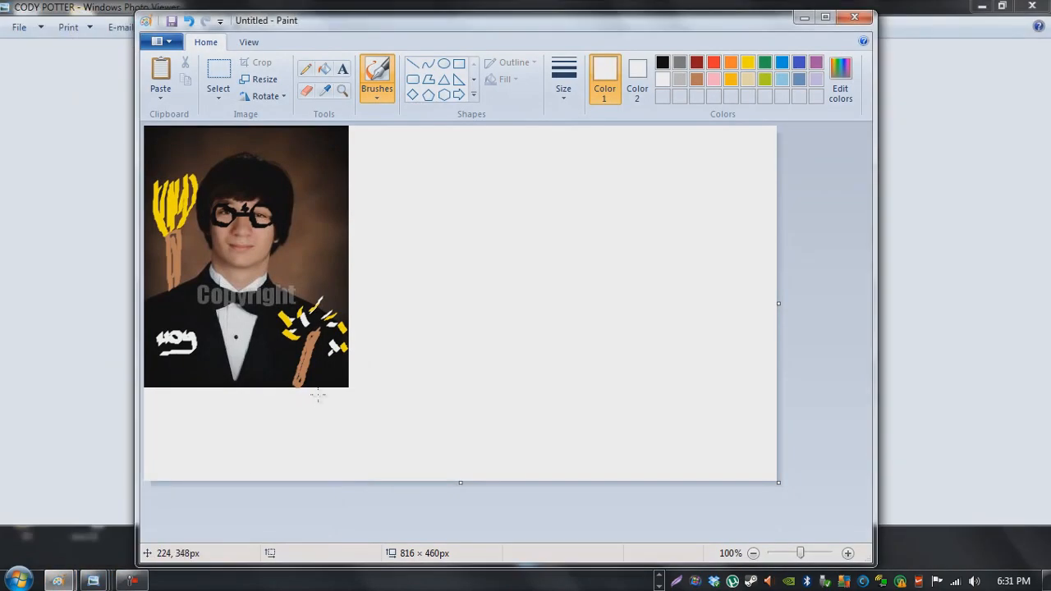
mouse_move(239, 418)
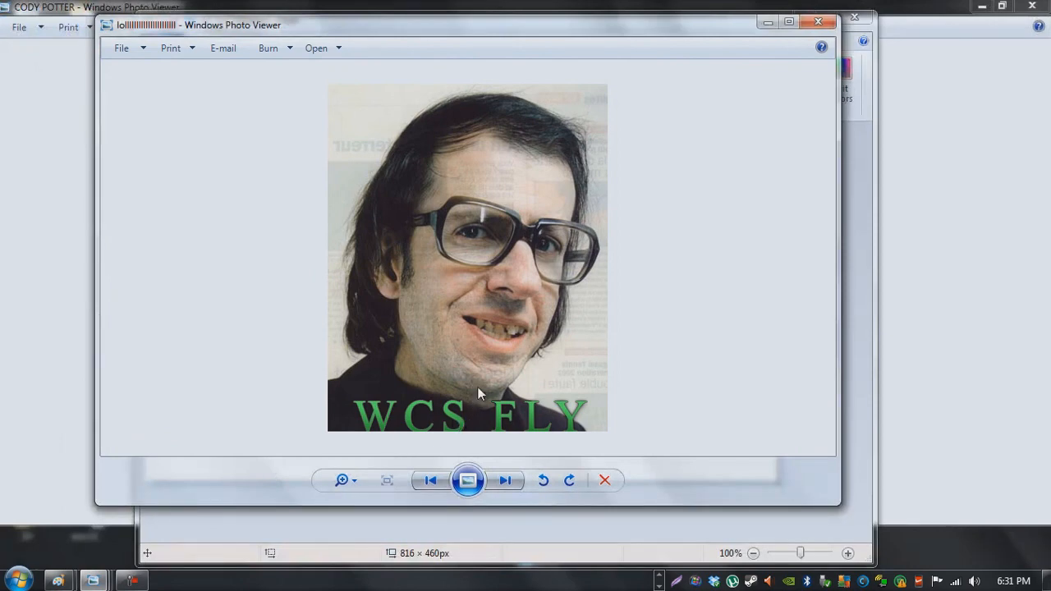
mouse_move(494, 341)
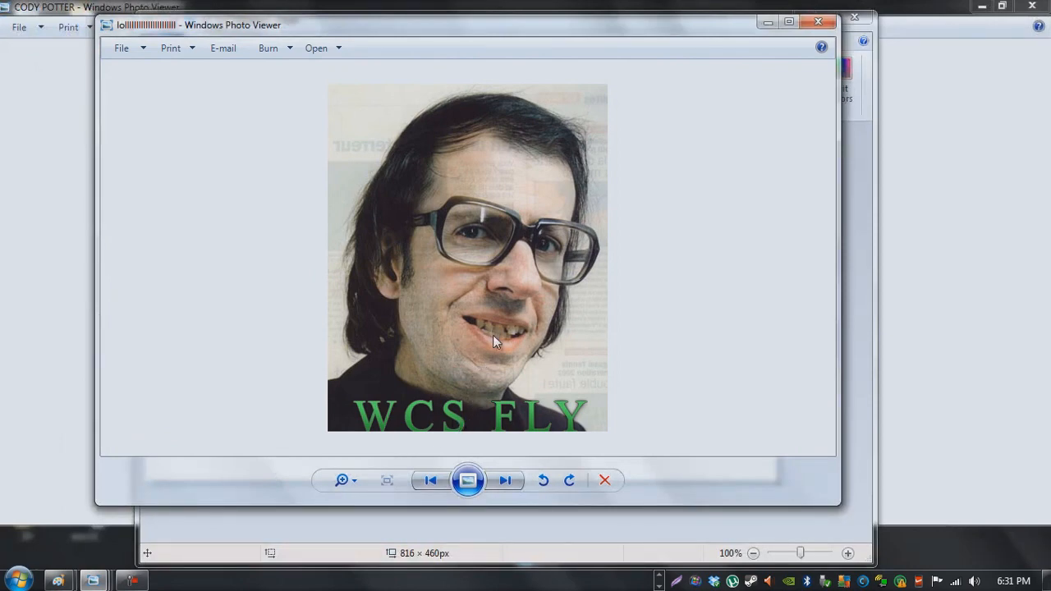
mouse_move(775, 38)
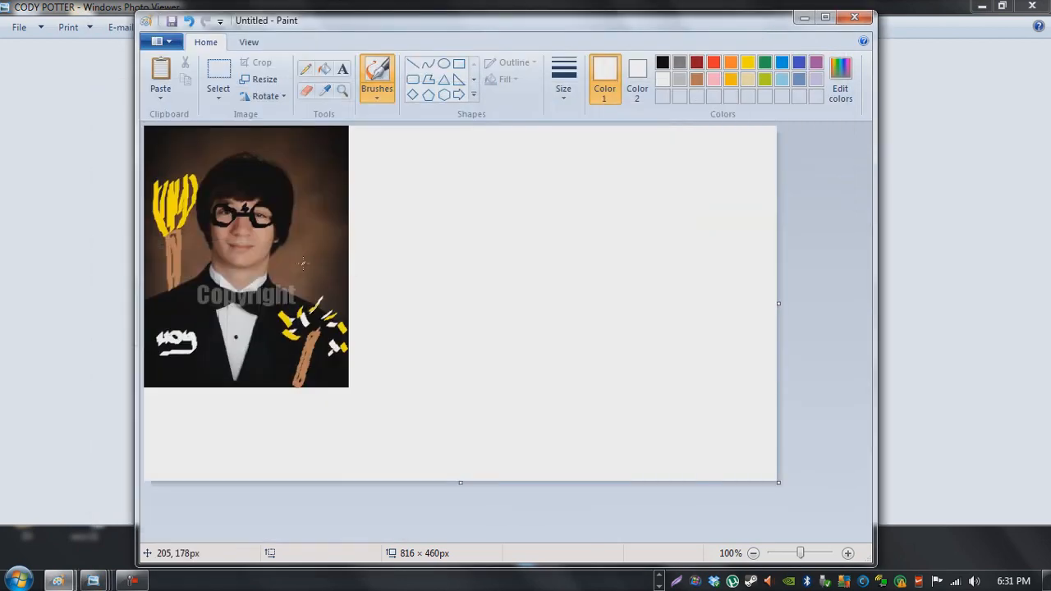
mouse_move(93, 581)
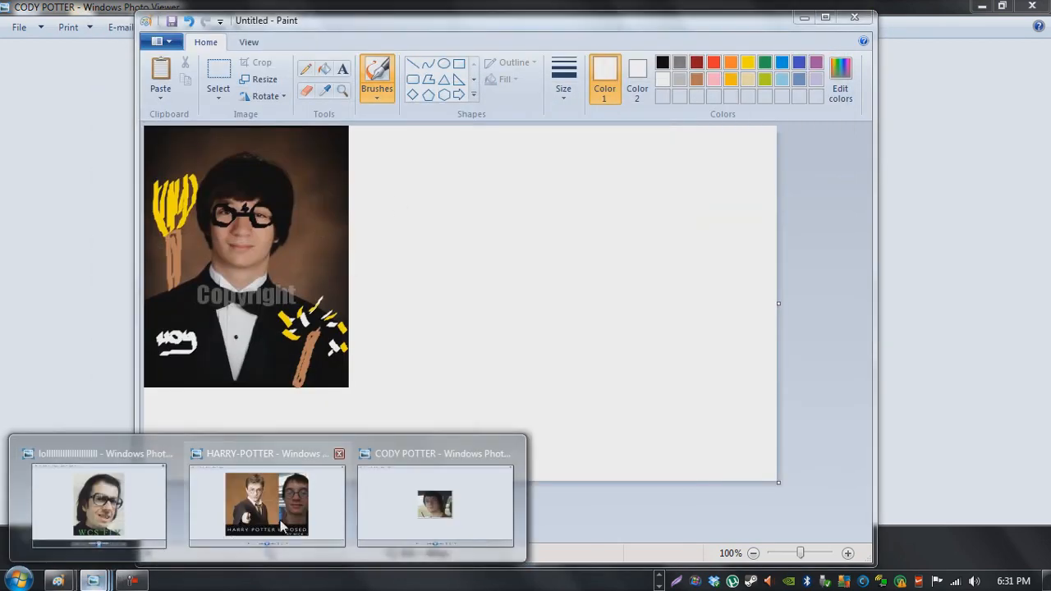
Step: Open the HARRY-POTTER comparison image in Windows Photo Viewer
click(266, 505)
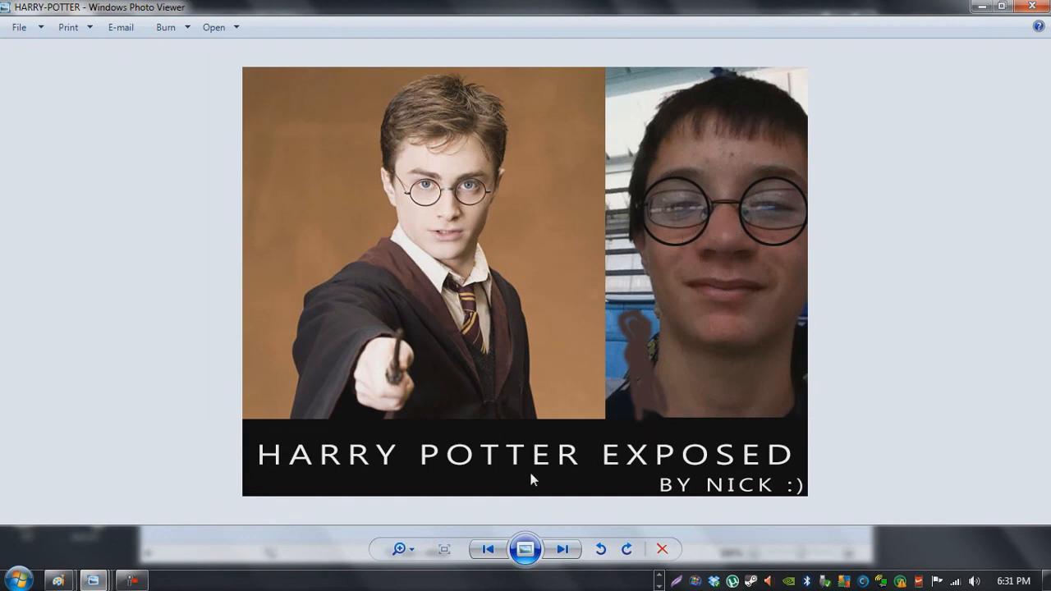
mouse_move(556, 469)
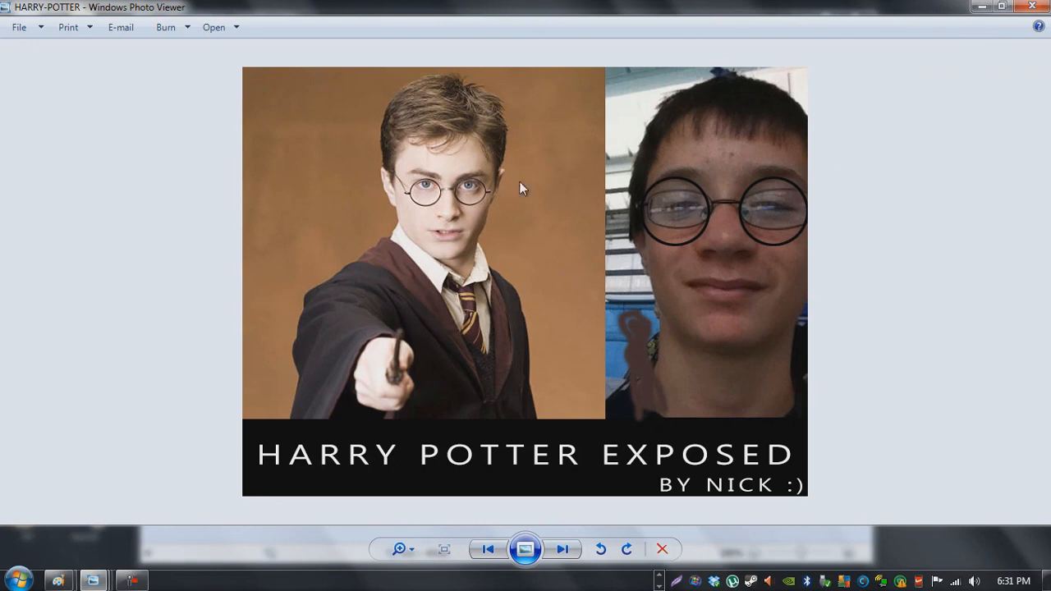
mouse_move(620, 230)
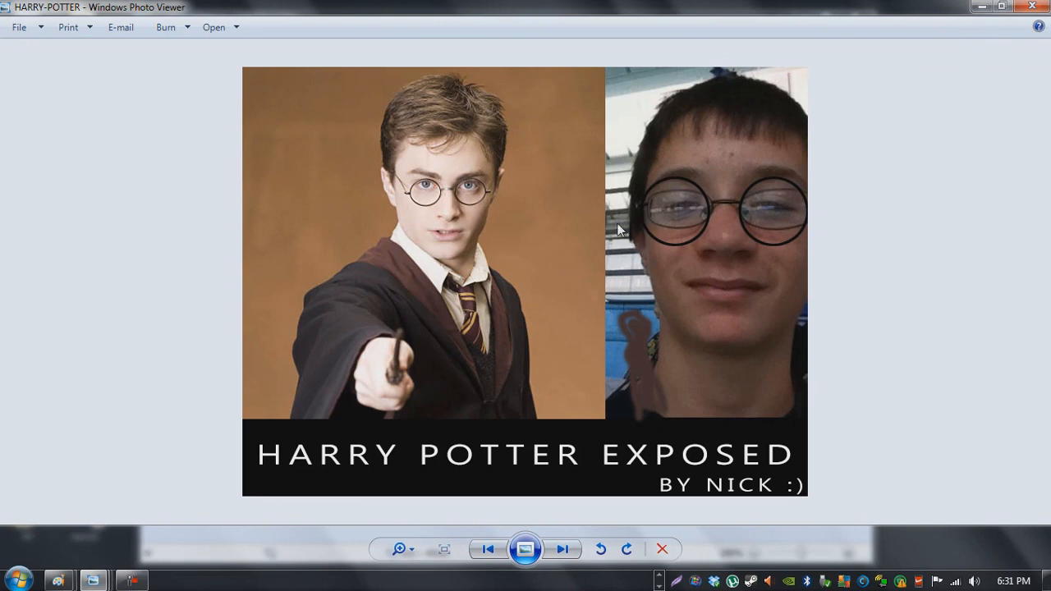
mouse_move(548, 214)
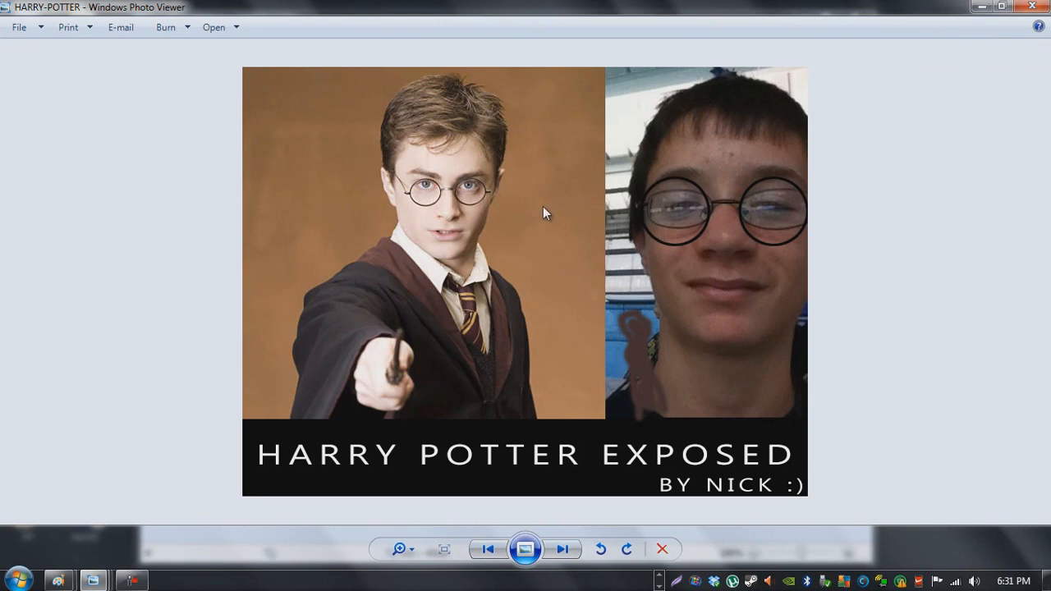
mouse_move(649, 421)
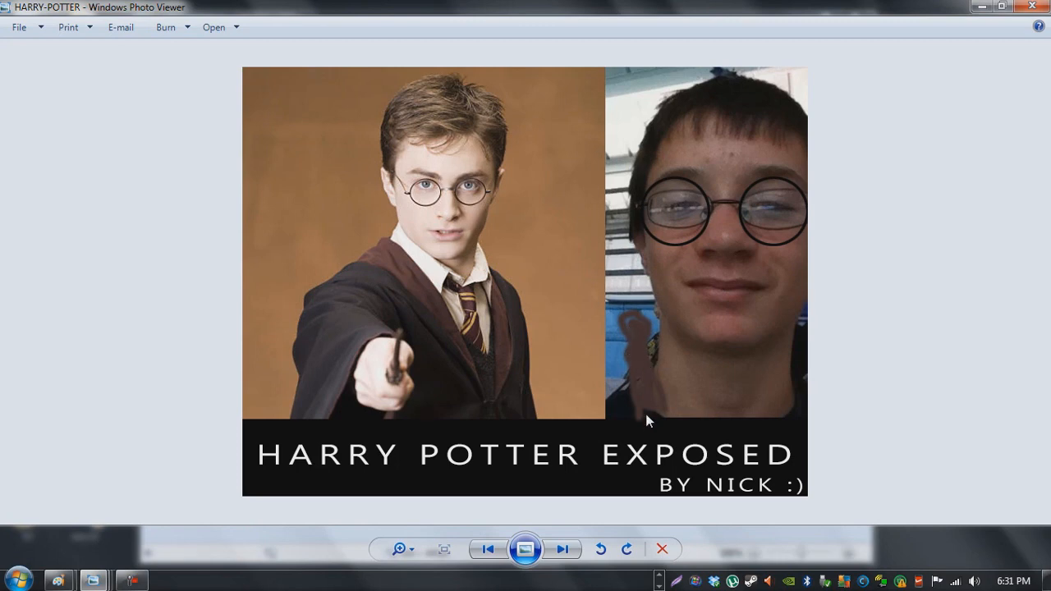
mouse_move(1031, 82)
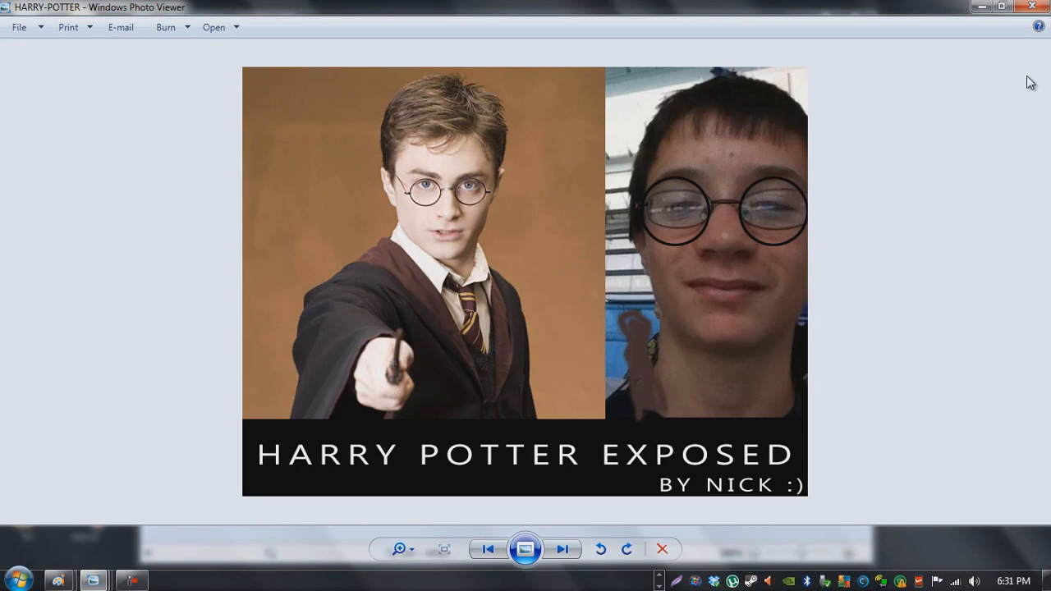
mouse_move(508, 179)
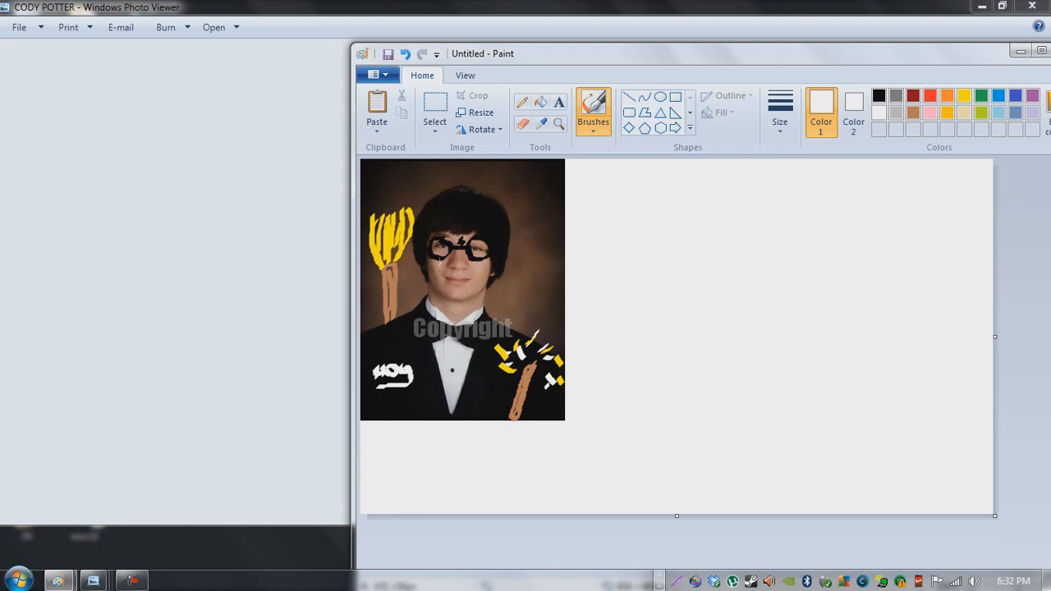
mouse_move(567, 248)
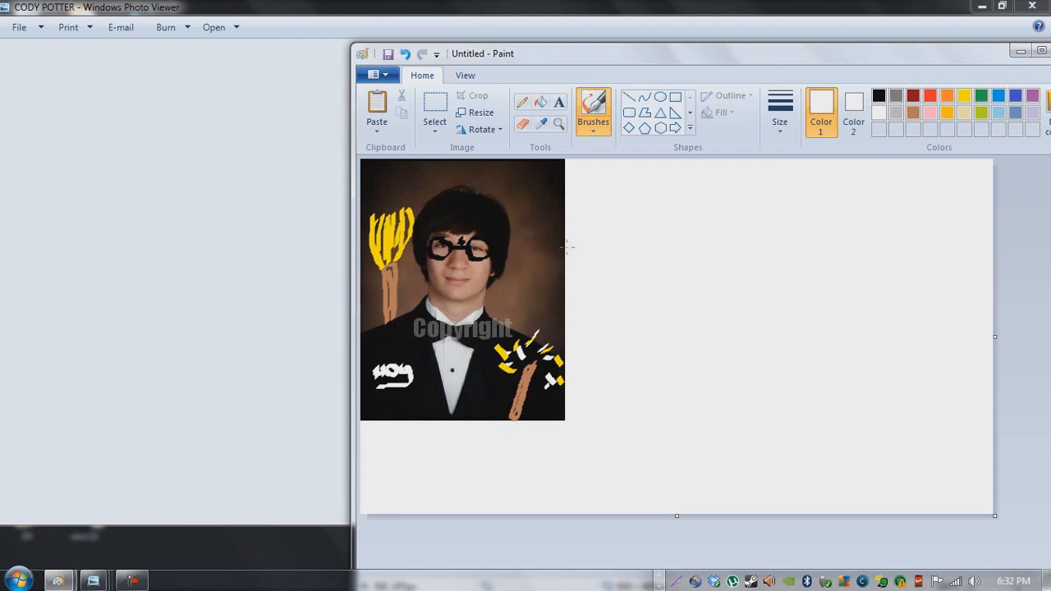
mouse_move(662, 269)
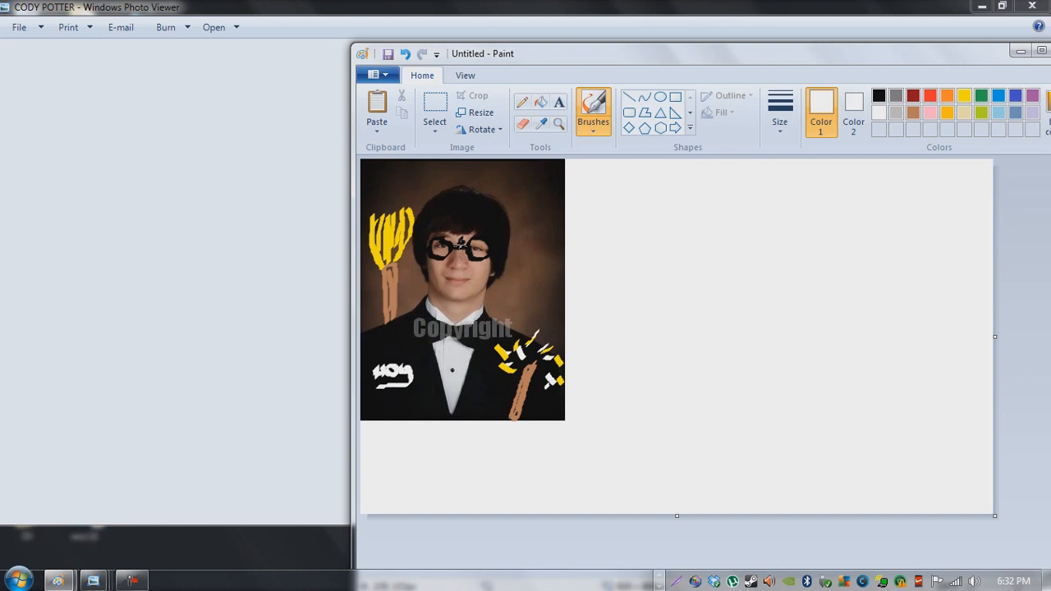
mouse_move(507, 236)
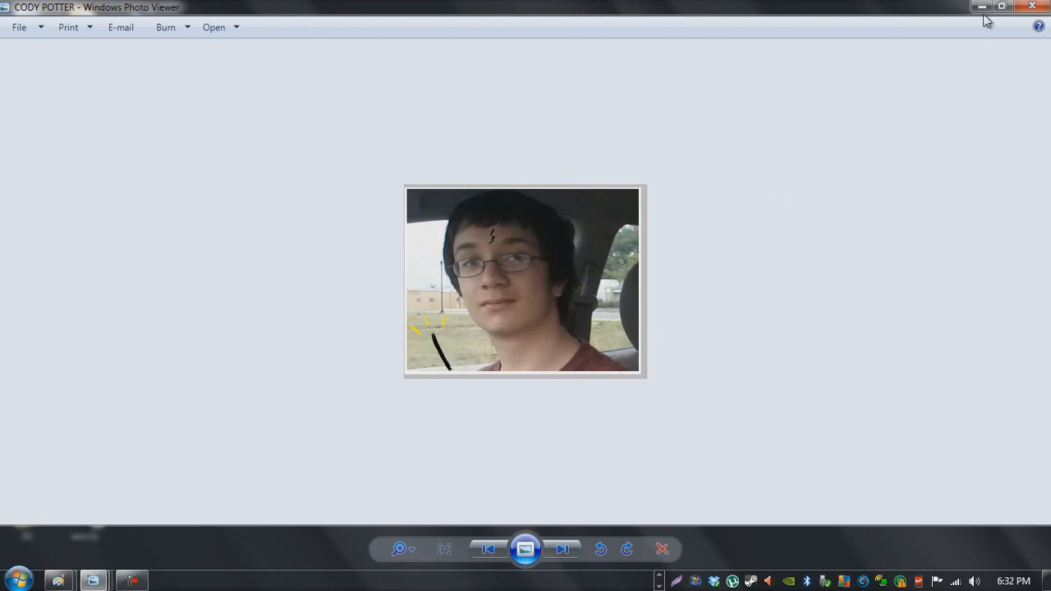
mouse_move(982, 9)
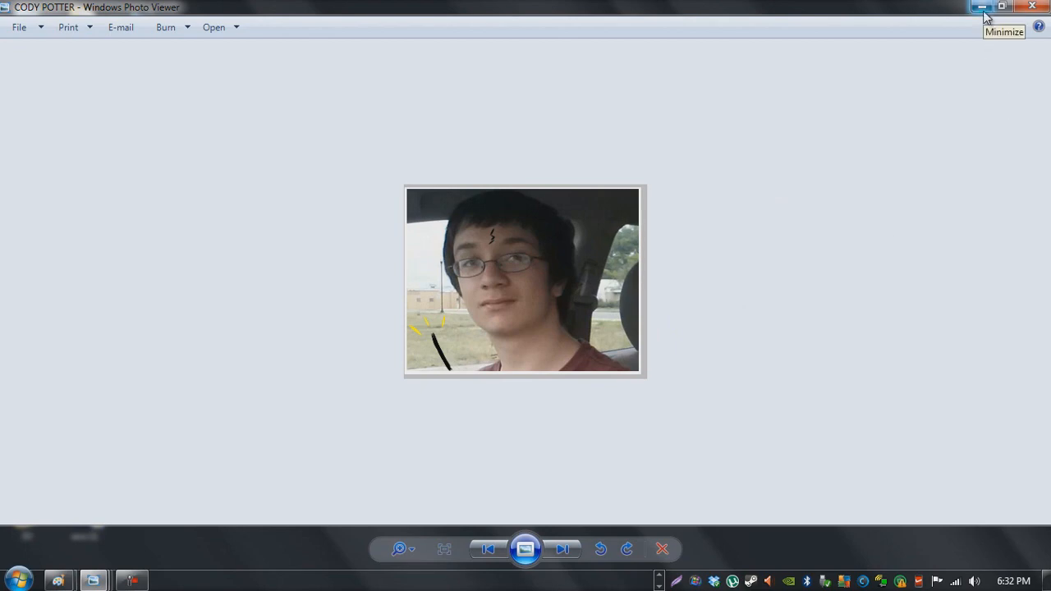
Step: Minimize Windows Photo Viewer to show the desktop
click(982, 7)
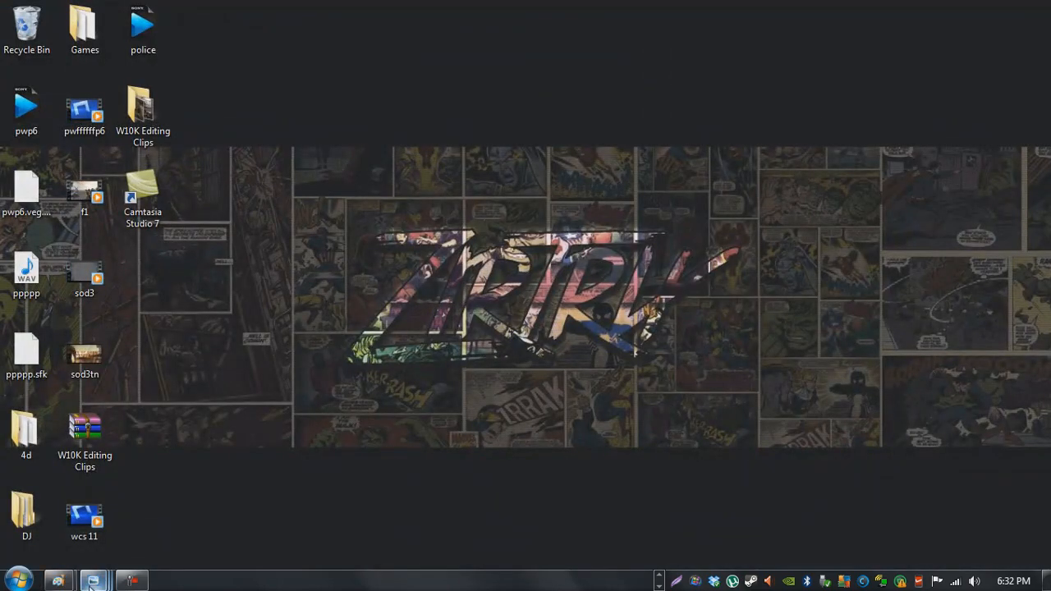
mouse_move(93, 581)
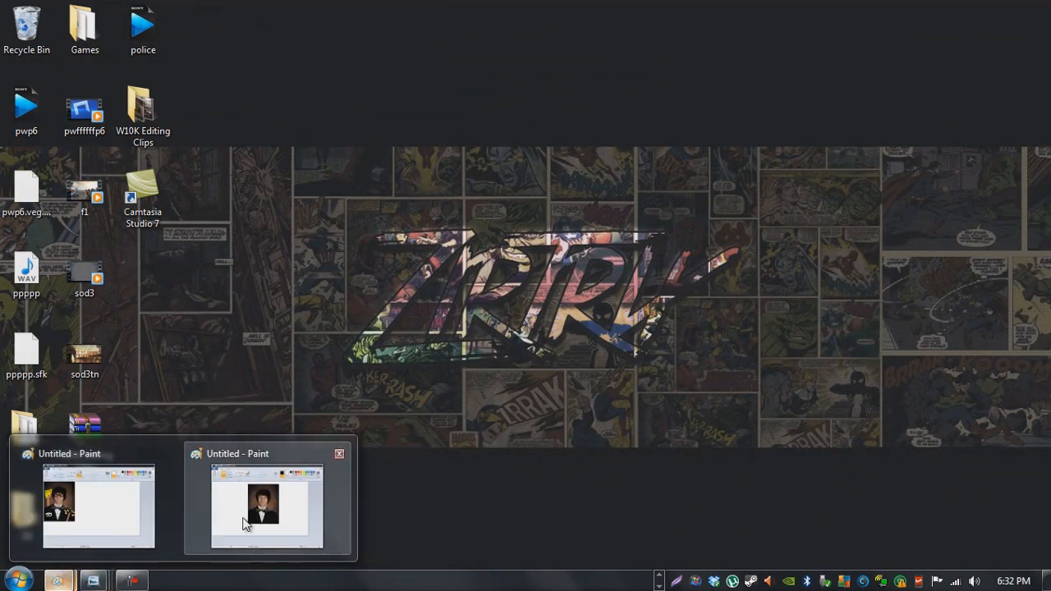
Step: Bring the original unedited portrait forward in Paint and hide the doodled portrait window
click(263, 505)
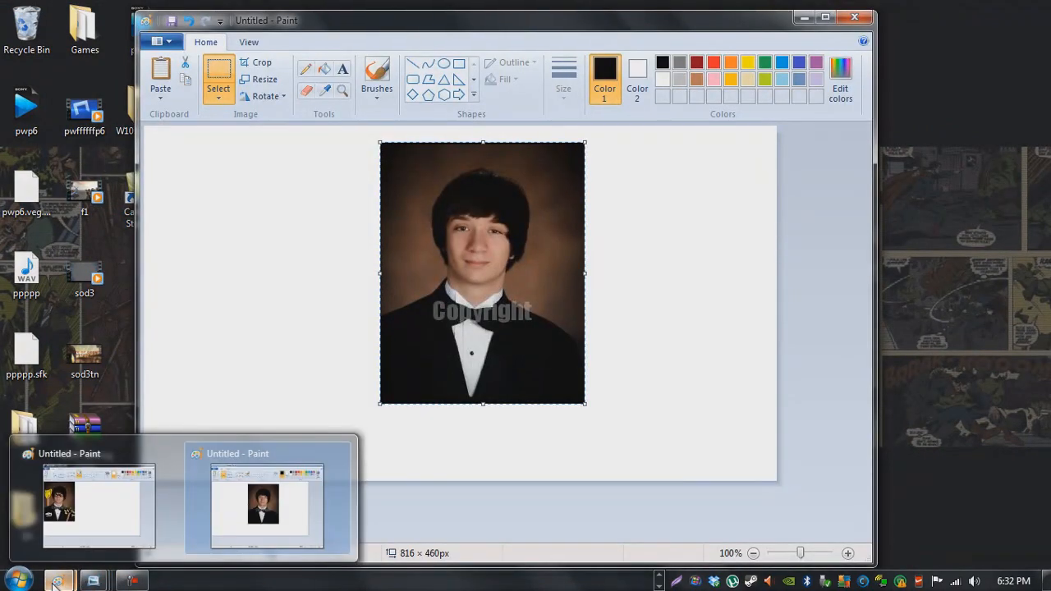
click(262, 505)
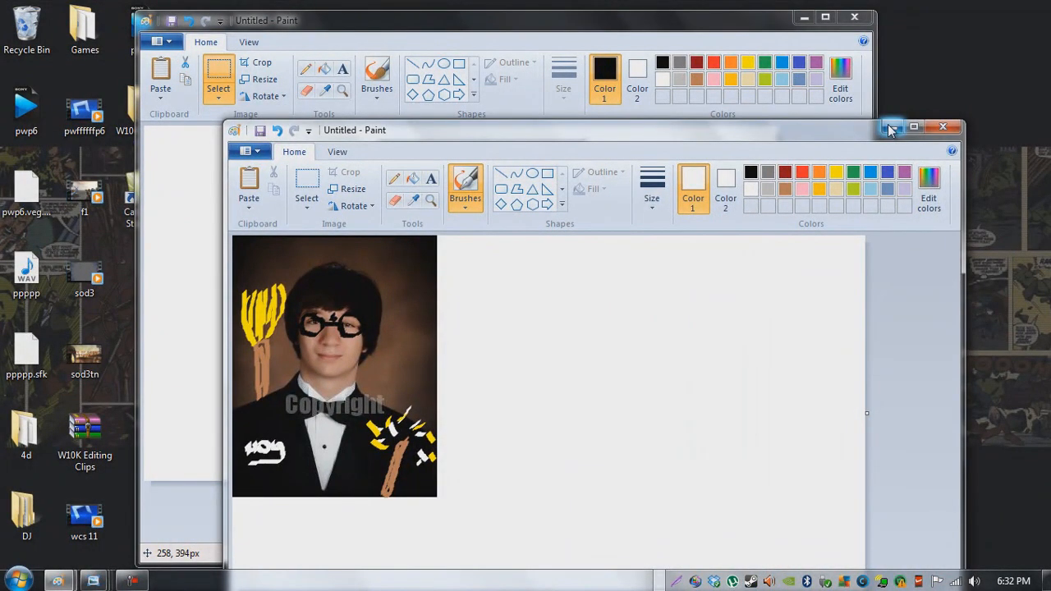
click(943, 126)
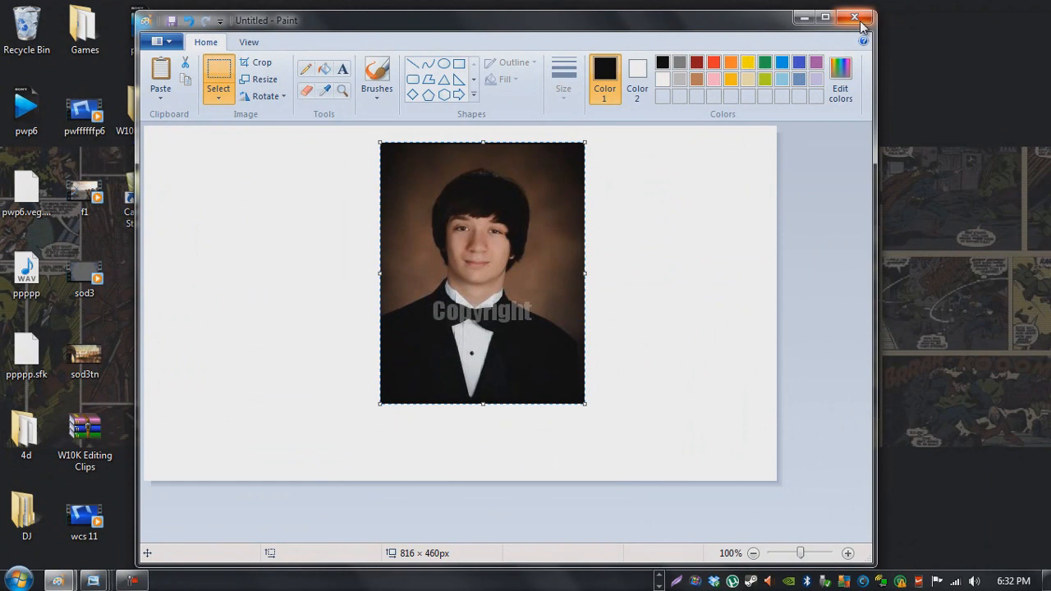
mouse_move(854, 18)
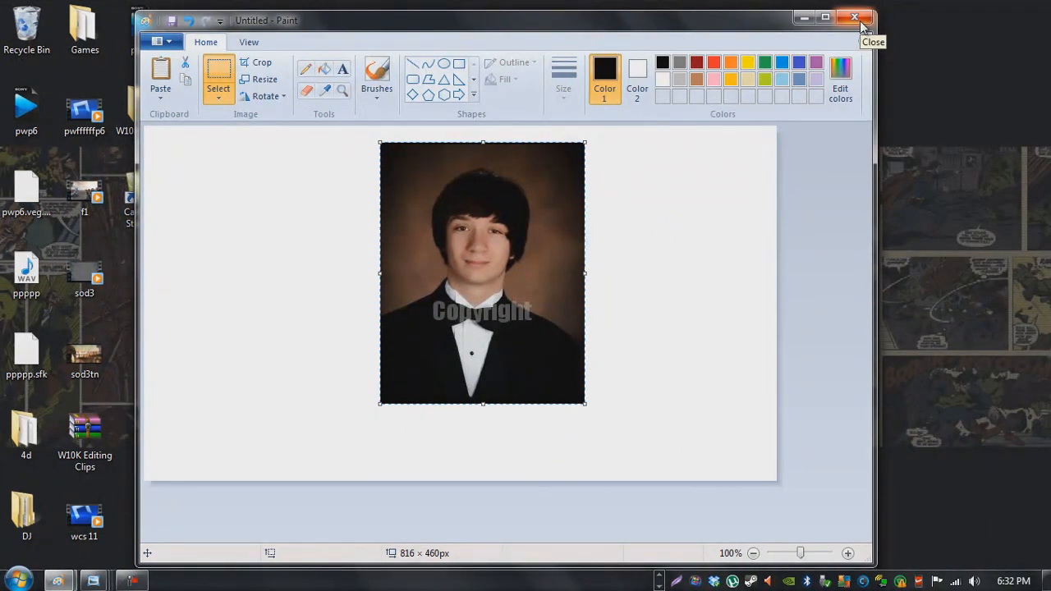
mouse_move(509, 255)
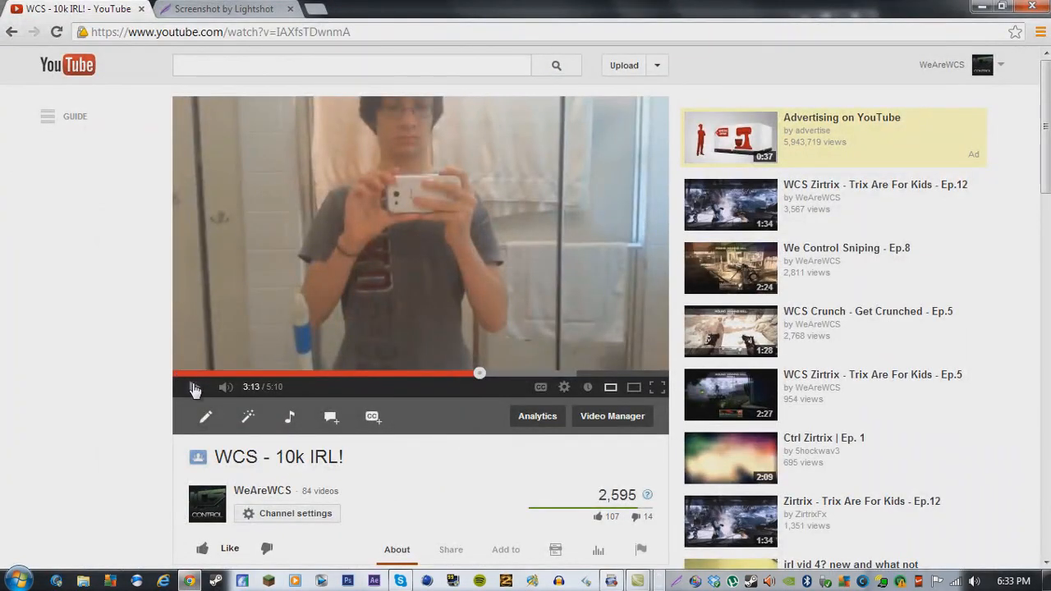
Step: Seek the WCS - 10k IRL! video to 3:12 and pause at 3:21 on the Nimbus broomstick
click(195, 386)
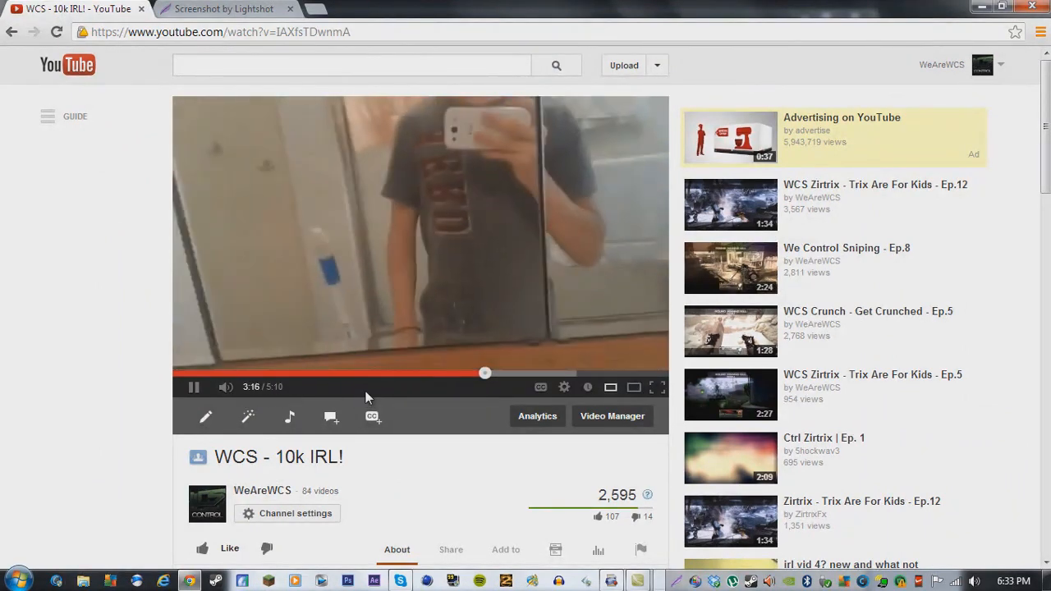
click(195, 387)
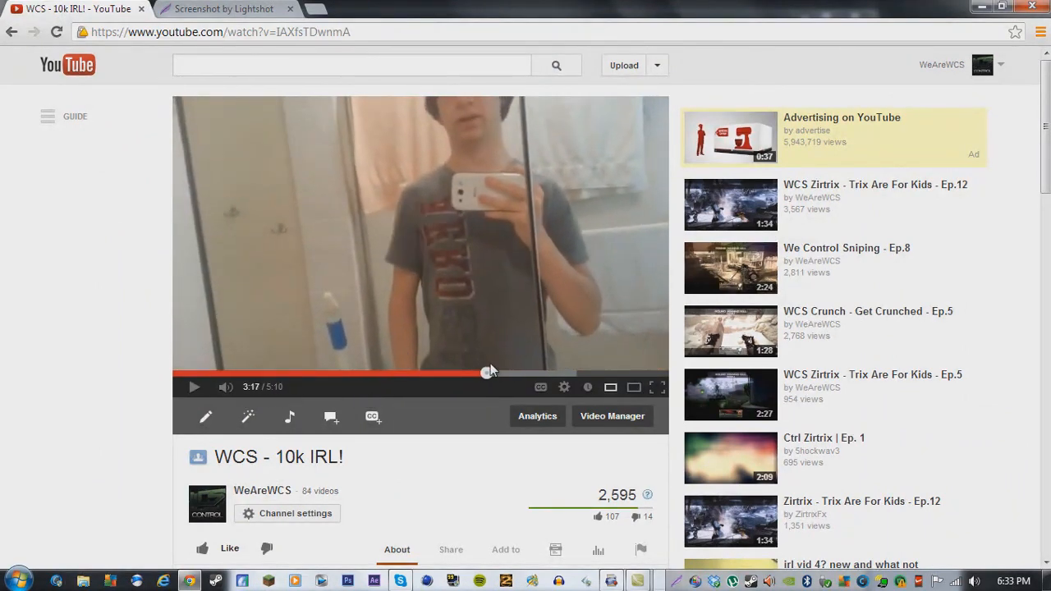
mouse_move(481, 376)
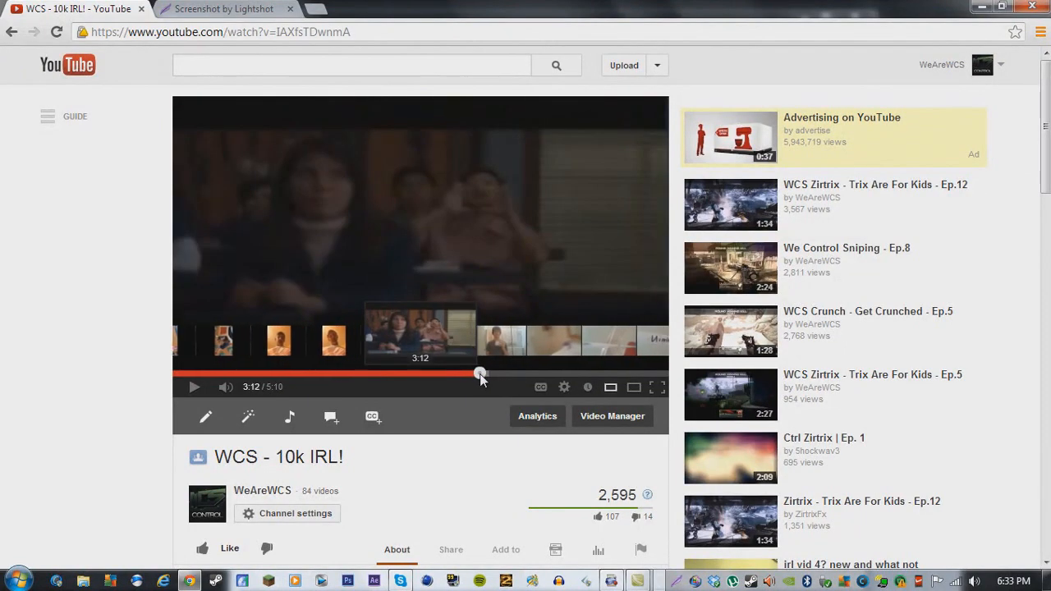
click(480, 377)
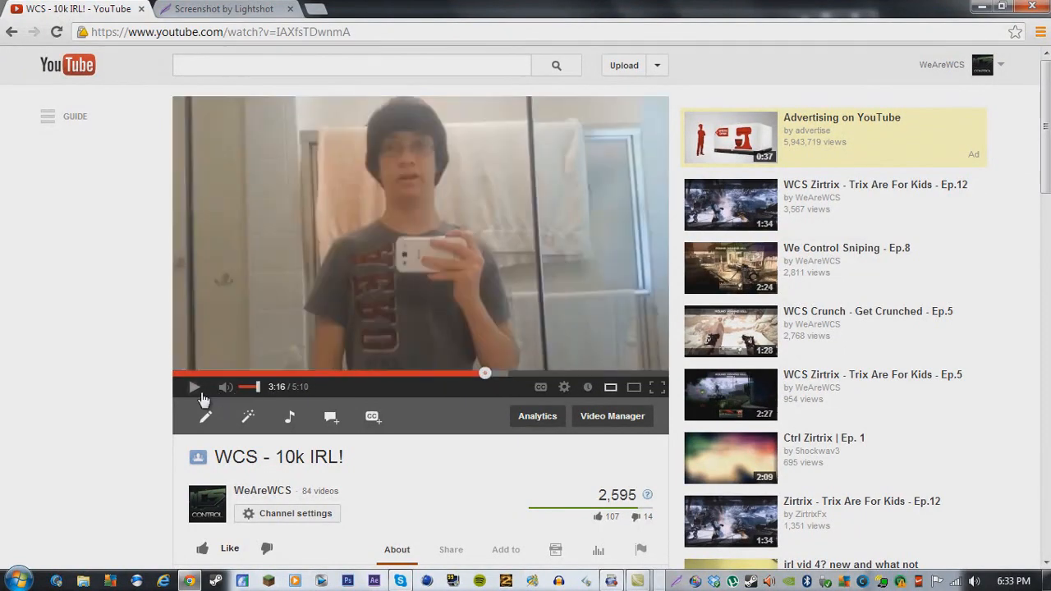
click(194, 387)
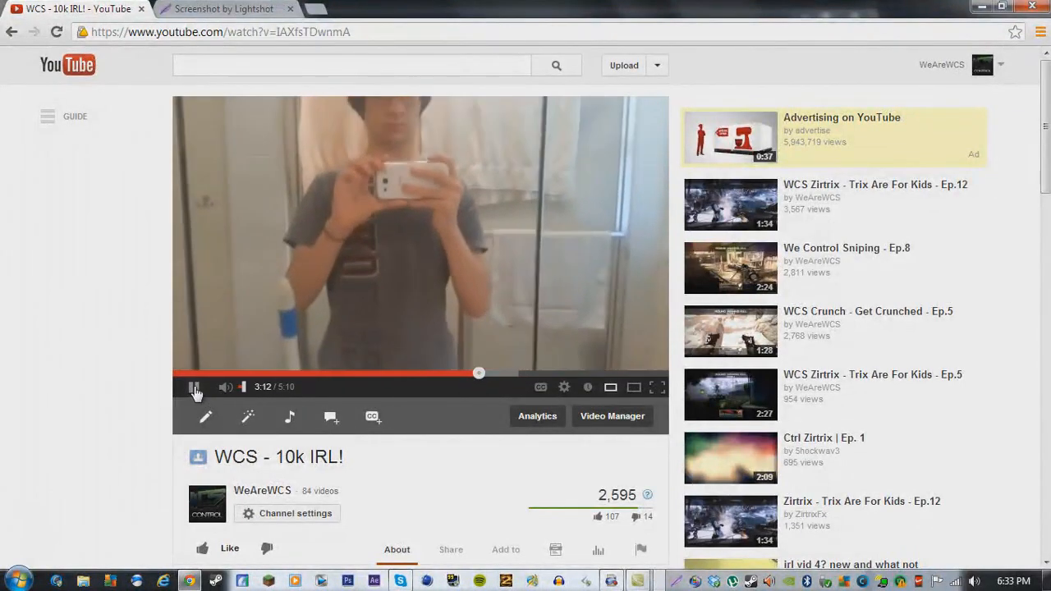
click(195, 387)
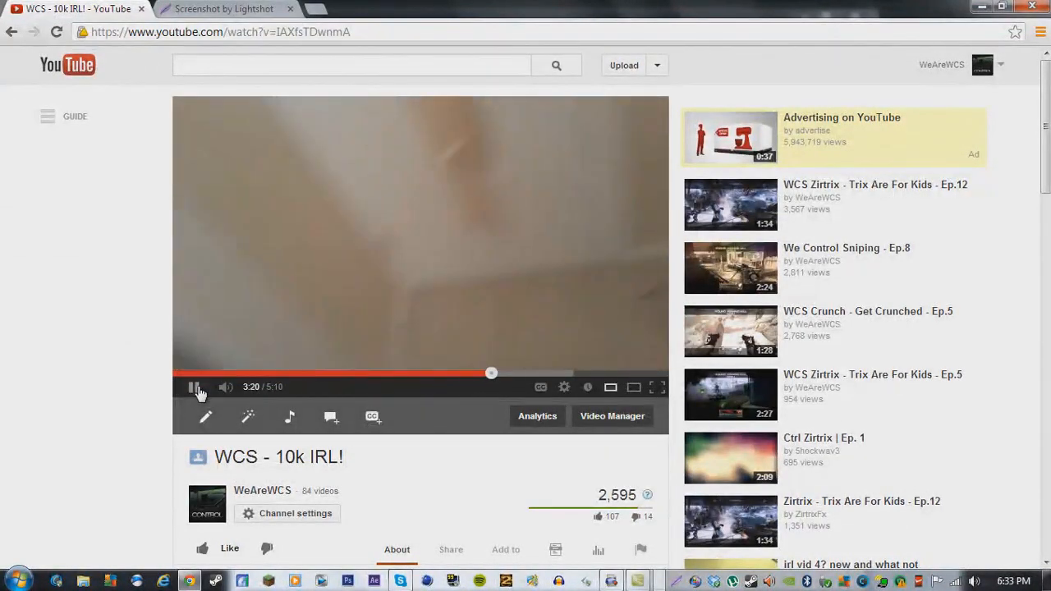
click(195, 387)
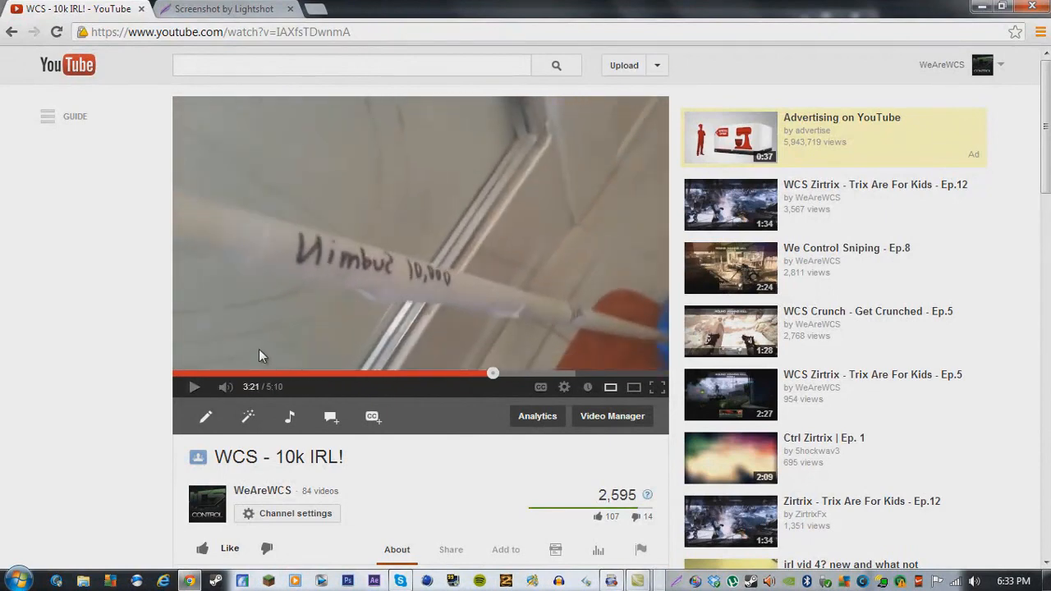
mouse_move(448, 297)
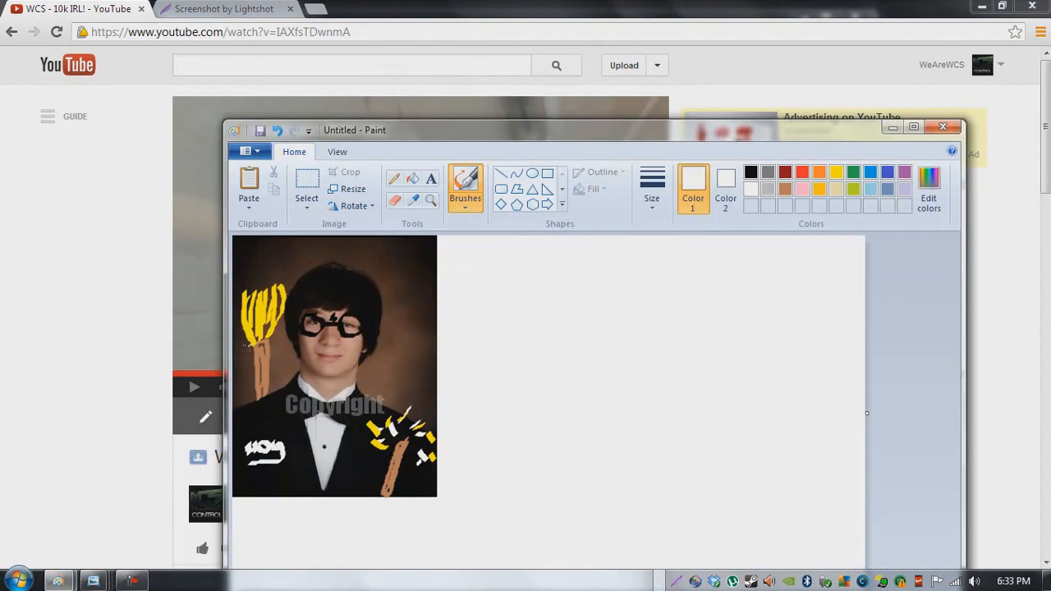
click(943, 126)
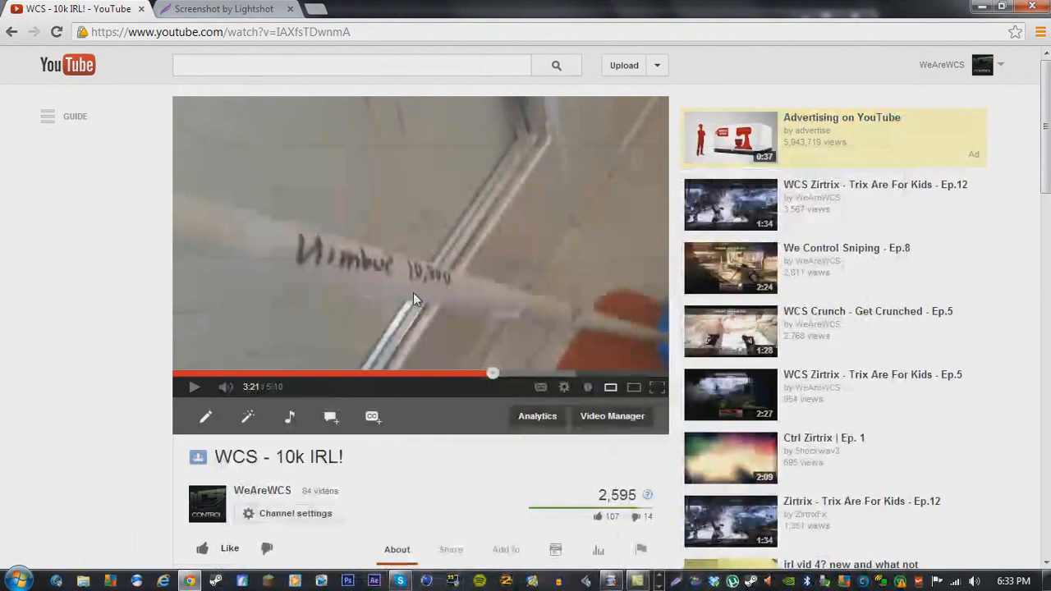